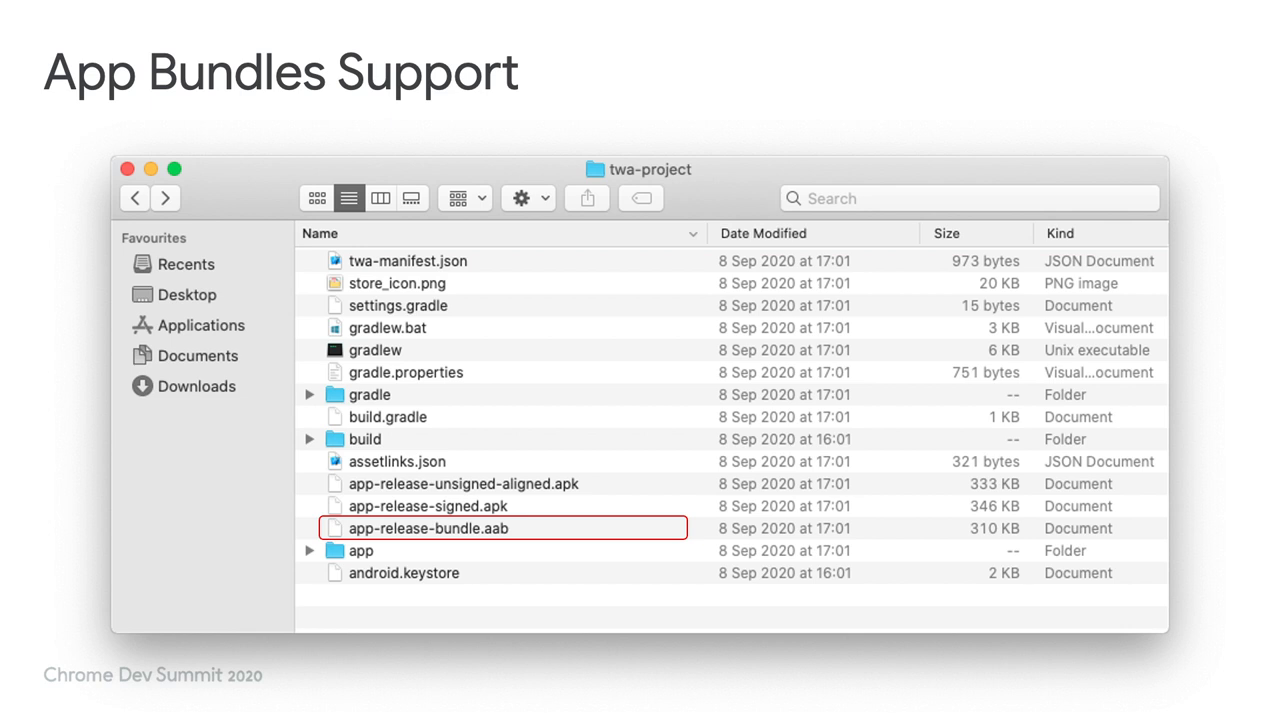
Advance to the slide showing the empty Create in-app product form (product ID, name, description).
key("right")
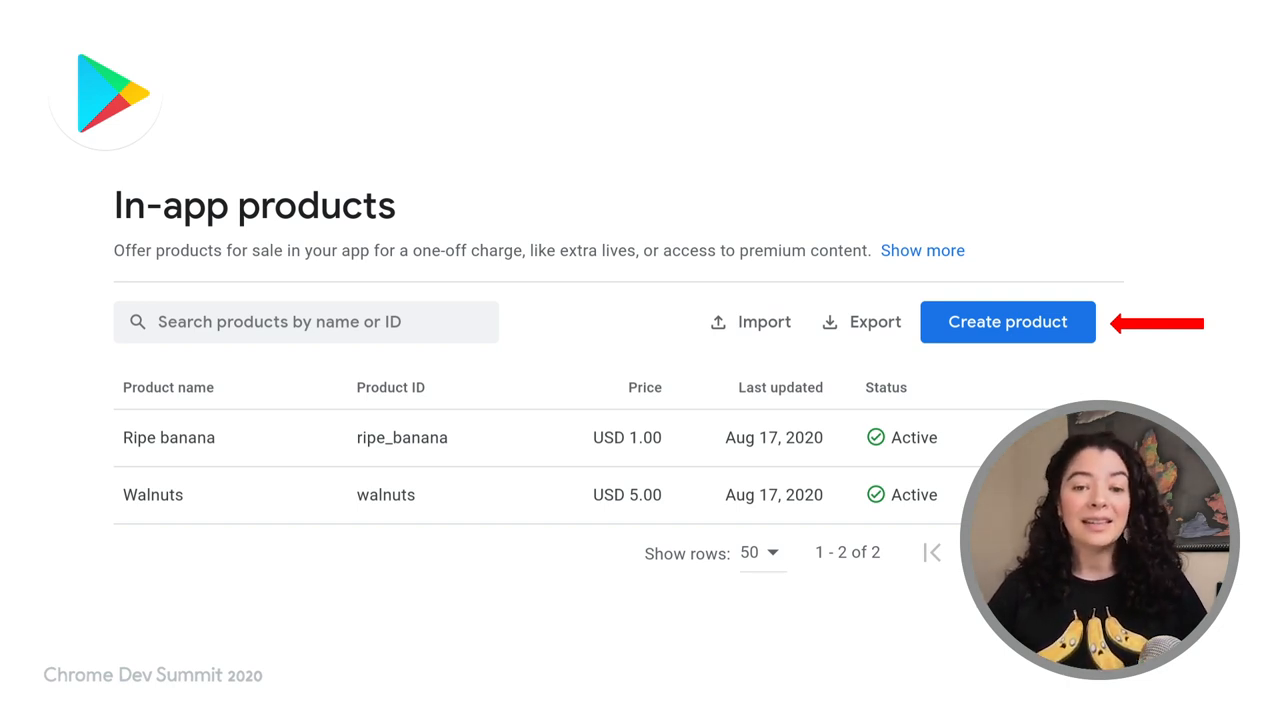
left_click(1008, 320)
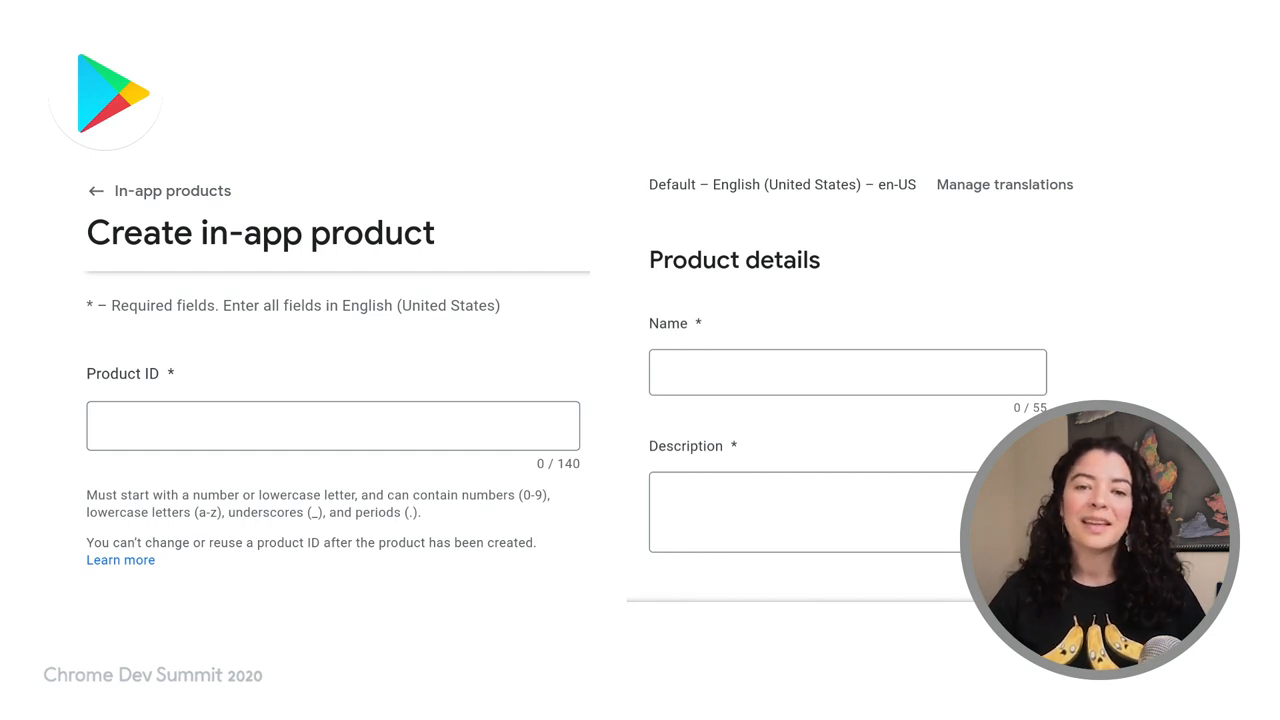